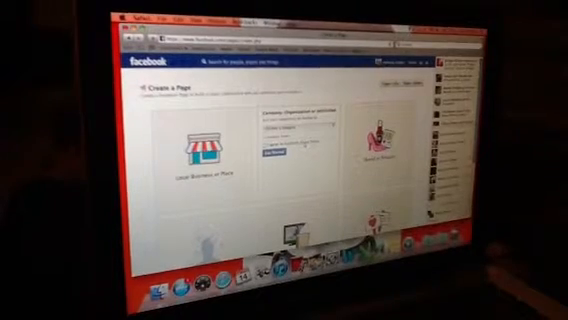
Expand the category list under Company, Organization or Institution on the Create a Page screen
click(288, 124)
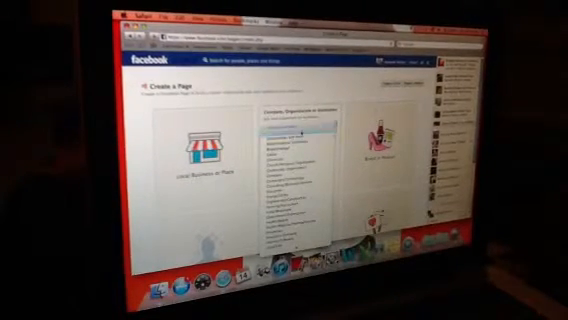